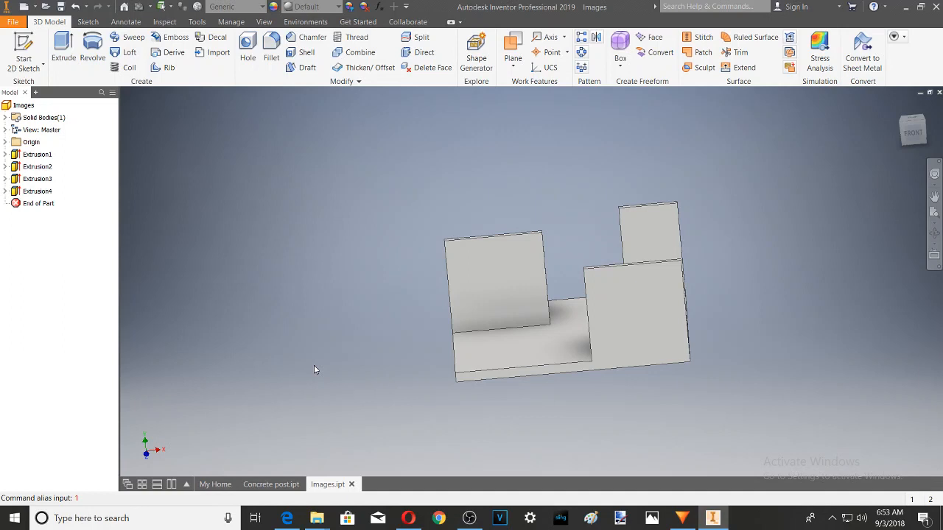
pyautogui.moveTo(228, 276)
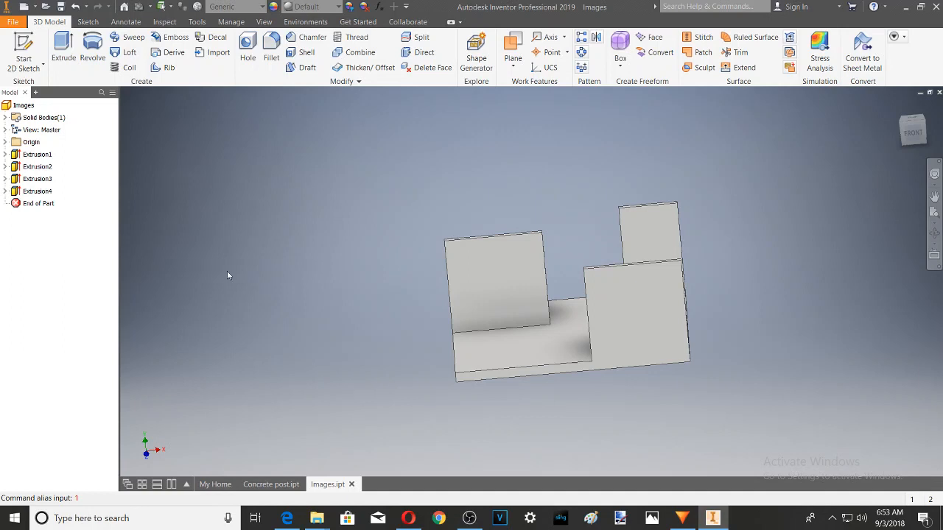
pyautogui.moveTo(914, 230)
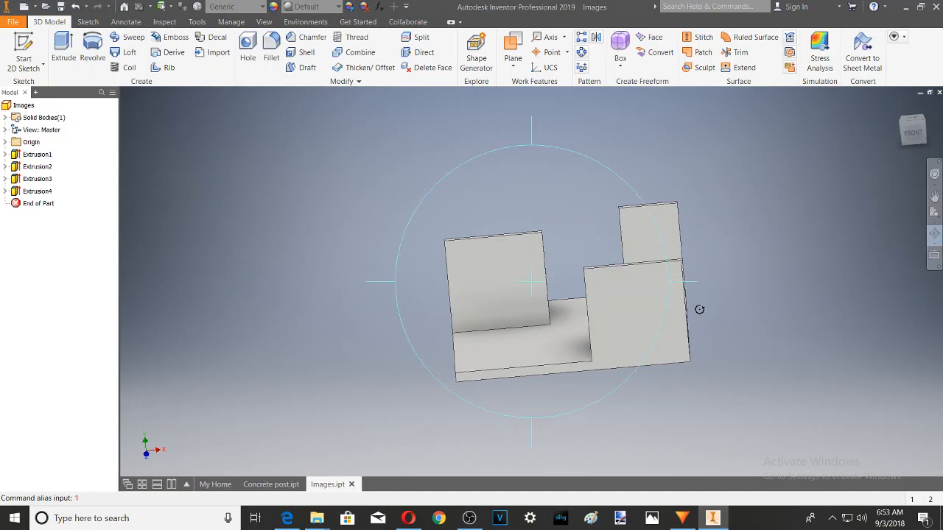
# - Orbit the part to an elevated isometric view showing all three billboards on the base
pyautogui.moveTo(699, 309); pyautogui.dragTo(648, 354)
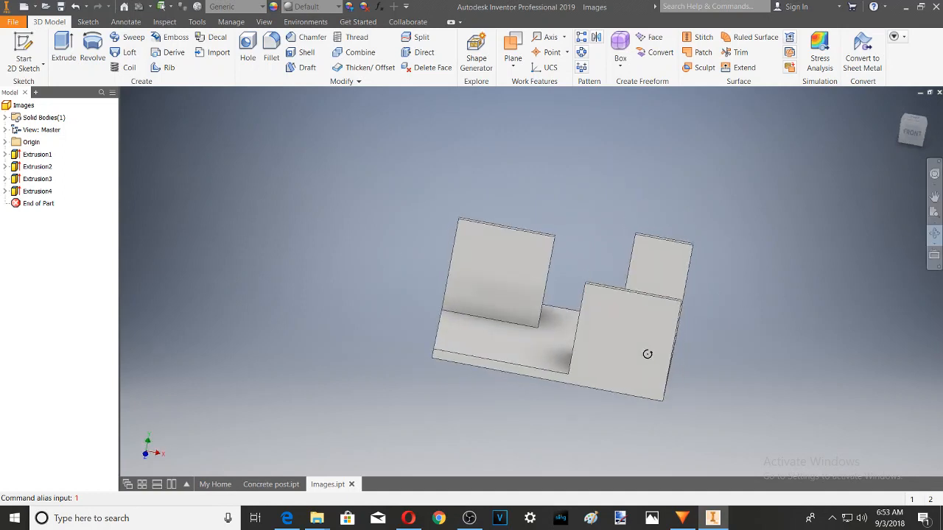
pyautogui.moveTo(648, 353); pyautogui.dragTo(451, 321)
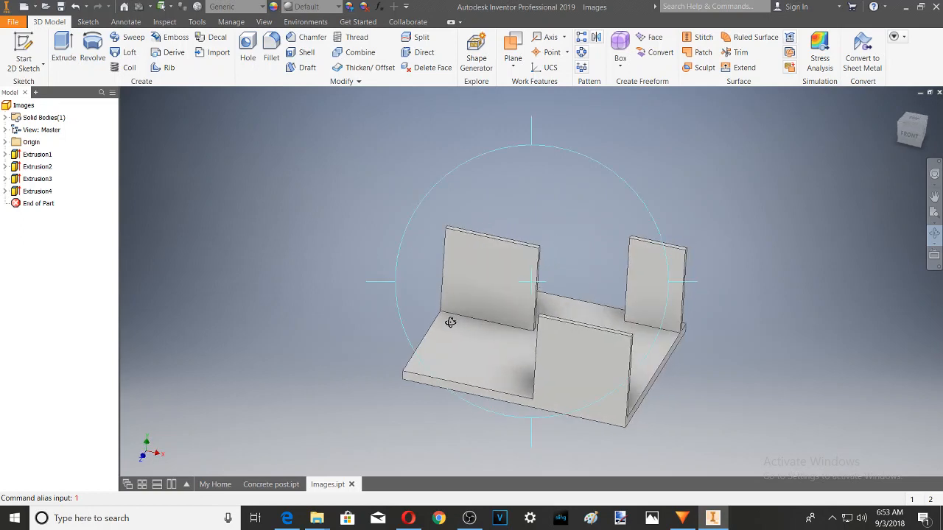
pyautogui.moveTo(729, 191)
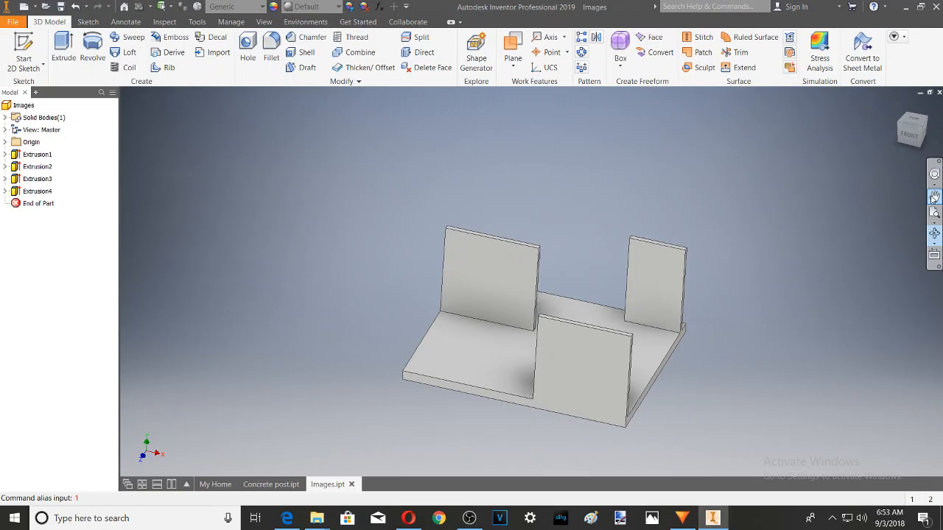
pyautogui.click(934, 198)
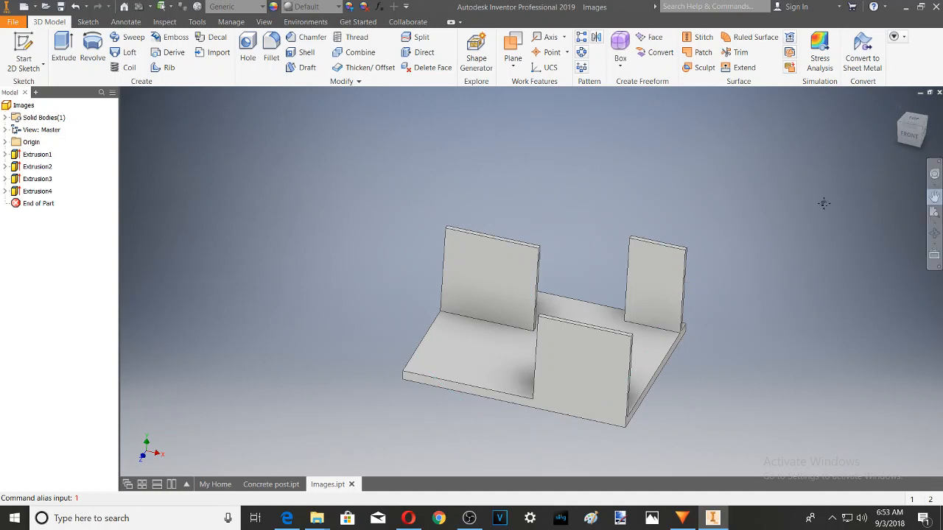
pyautogui.moveTo(730, 204)
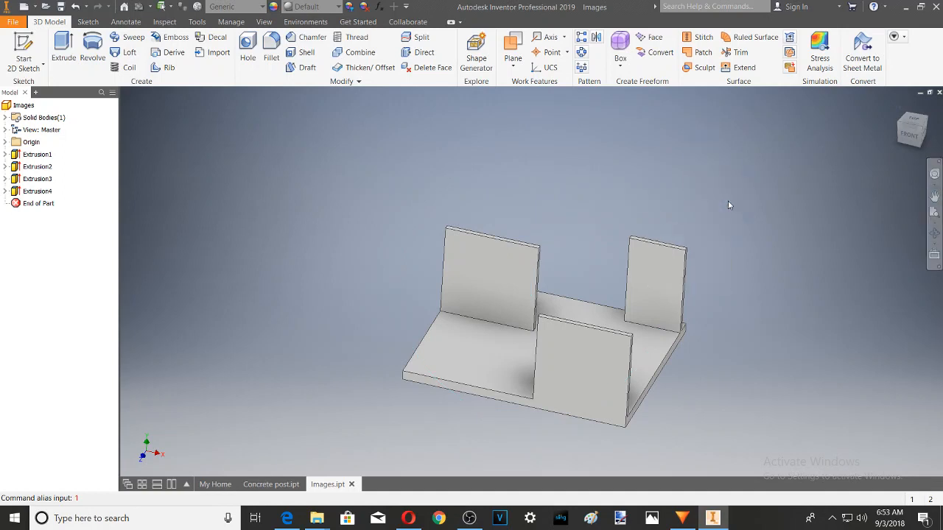
pyautogui.moveTo(247, 131)
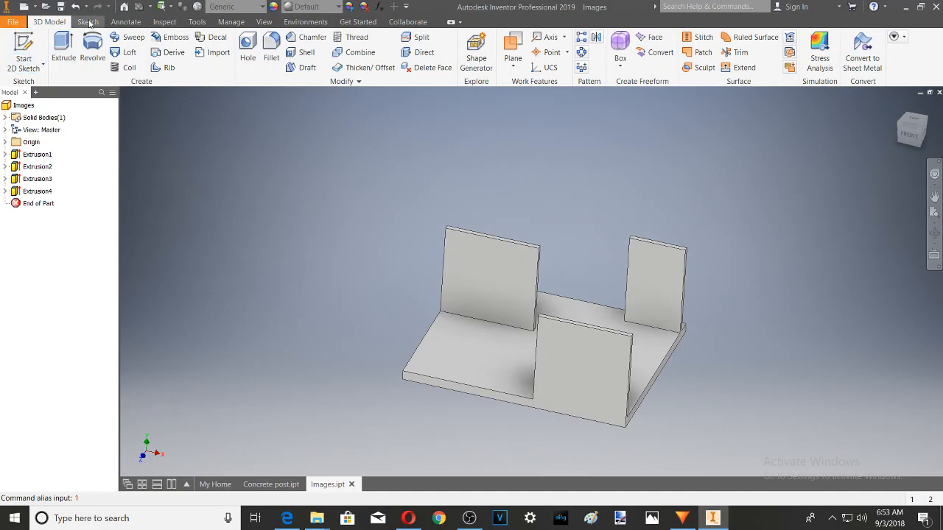
# - Begin a new 2D sketch (Sketch6) on an upright billboard face and reach for Insert Image
pyautogui.click(87, 22)
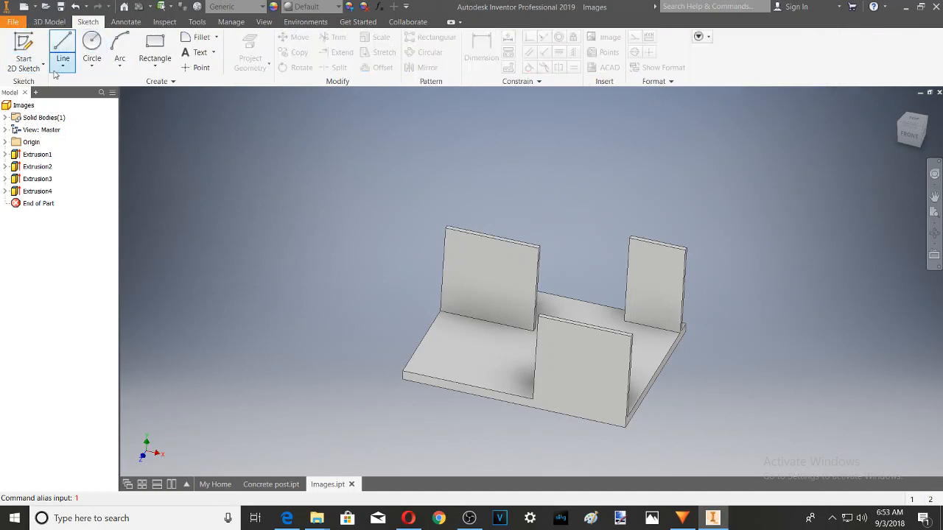
pyautogui.click(22, 56)
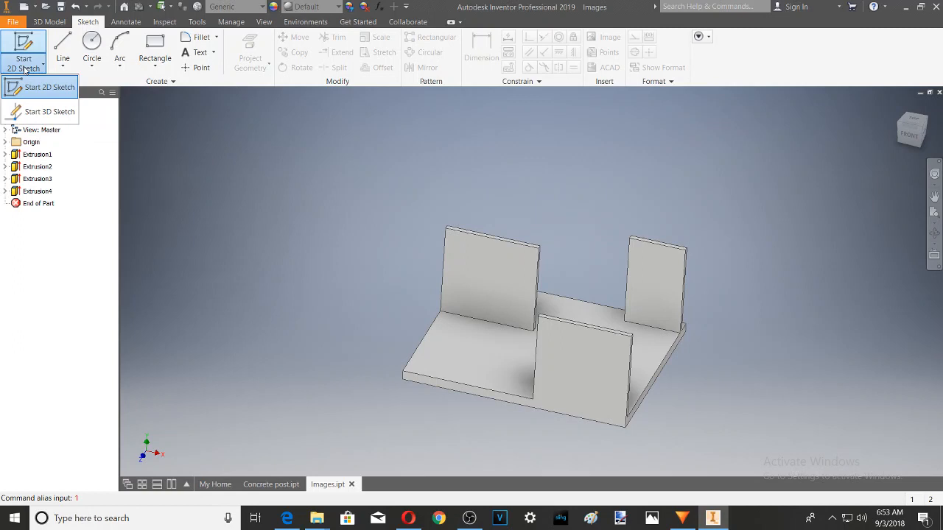
pyautogui.moveTo(651, 286)
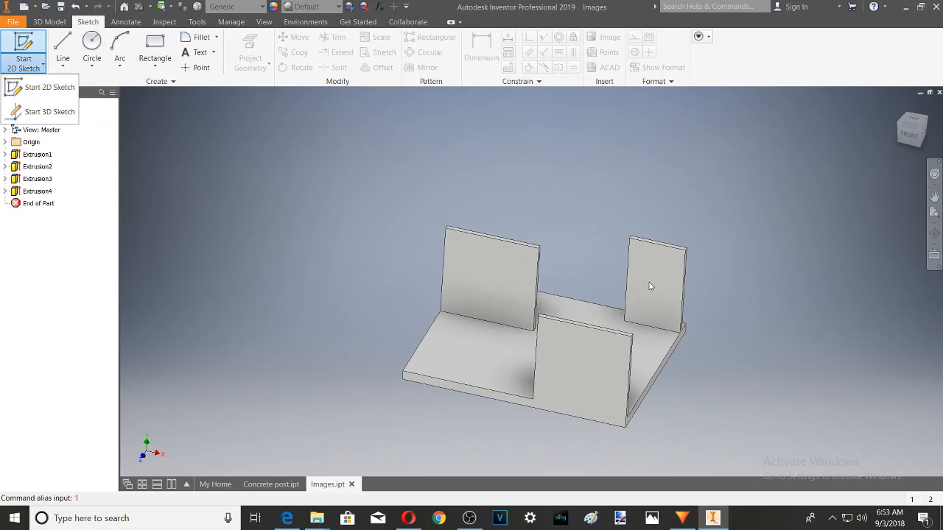
pyautogui.moveTo(50, 112)
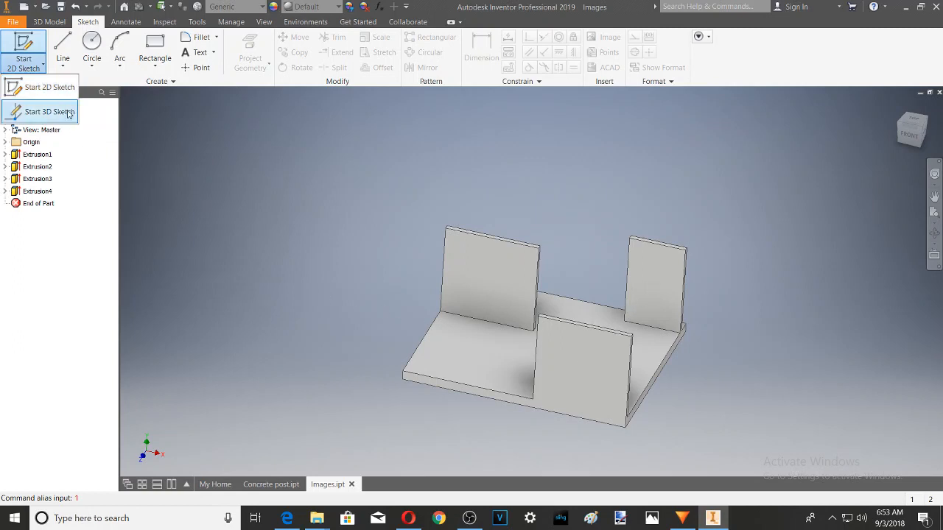
pyautogui.click(47, 112)
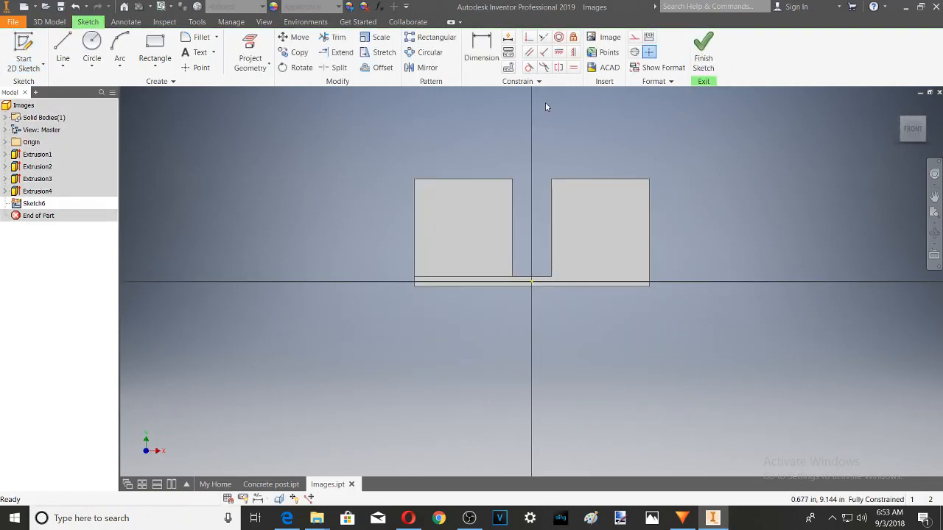
pyautogui.moveTo(483, 106)
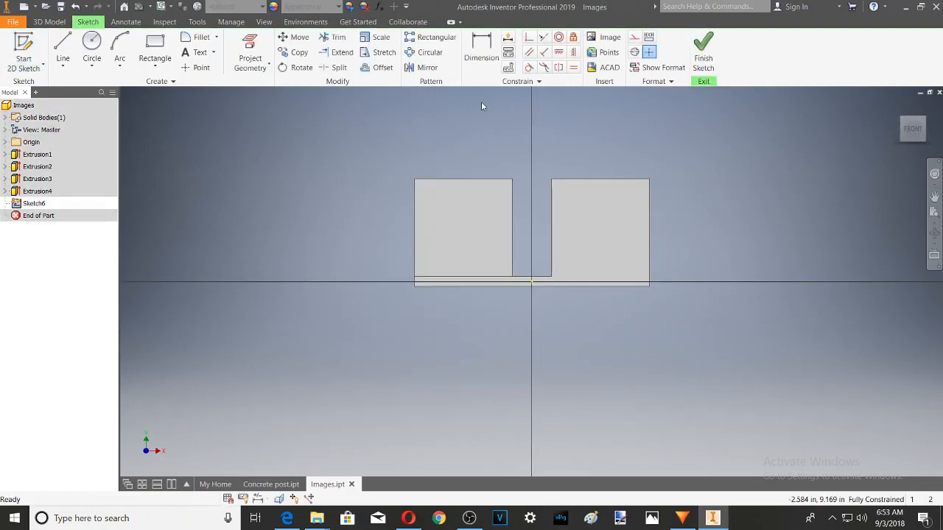
pyautogui.click(604, 37)
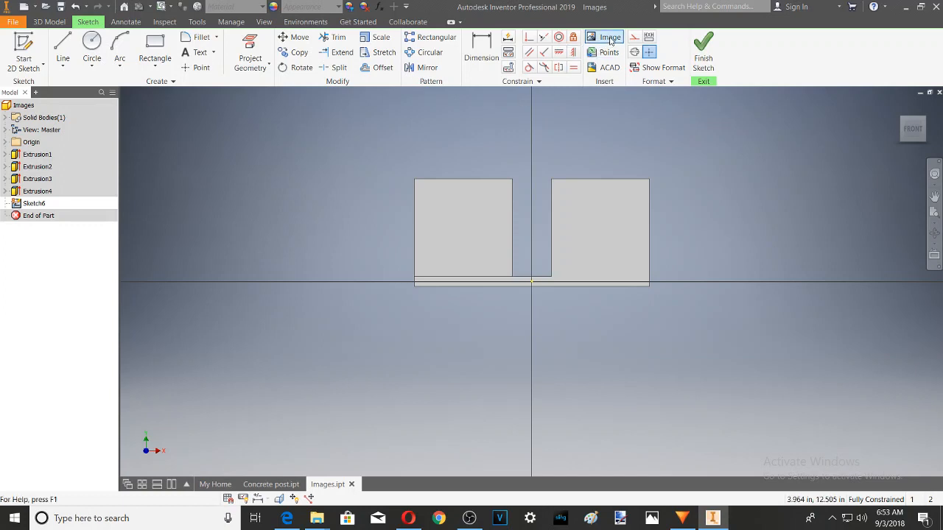
# - In the Open dialog navigate through 3D Objects into the folder holding the photos
pyautogui.click(604, 37)
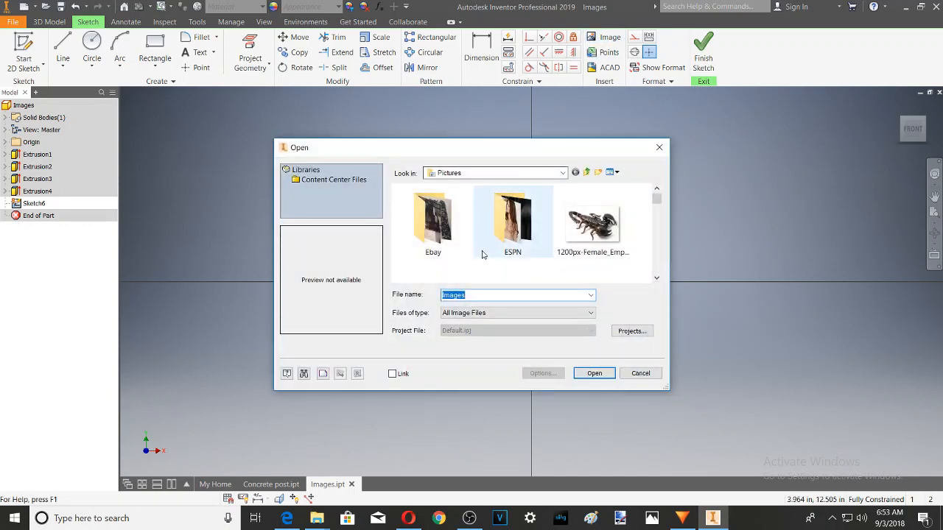
pyautogui.scroll(-3)
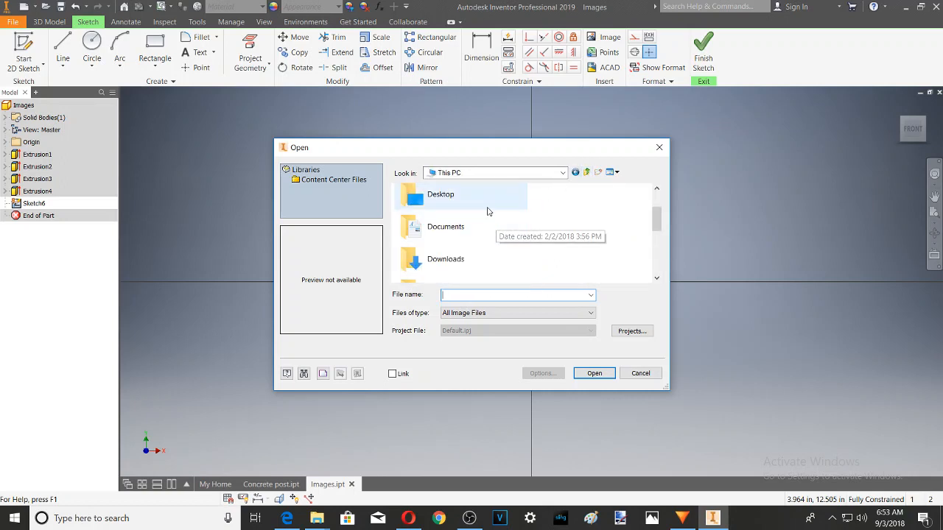
pyautogui.scroll(-3)
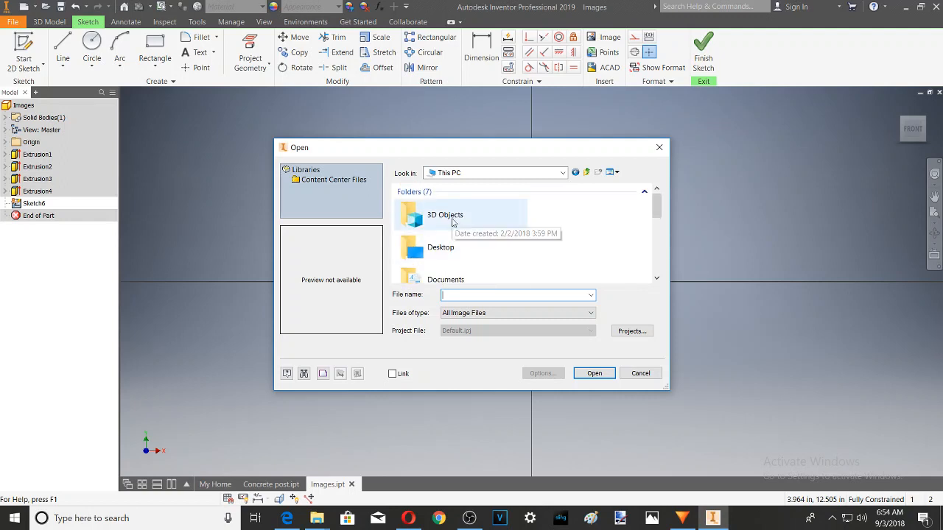
pyautogui.doubleClick(444, 215)
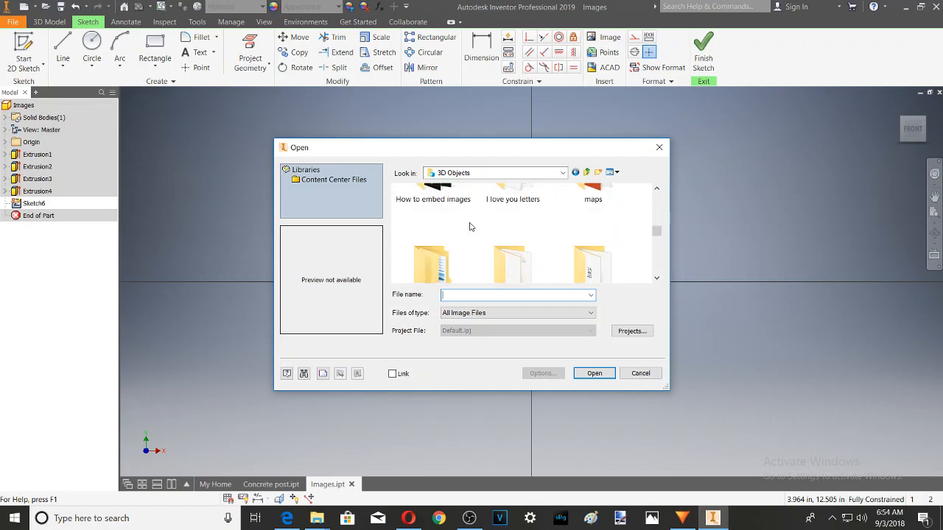
pyautogui.doubleClick(433, 191)
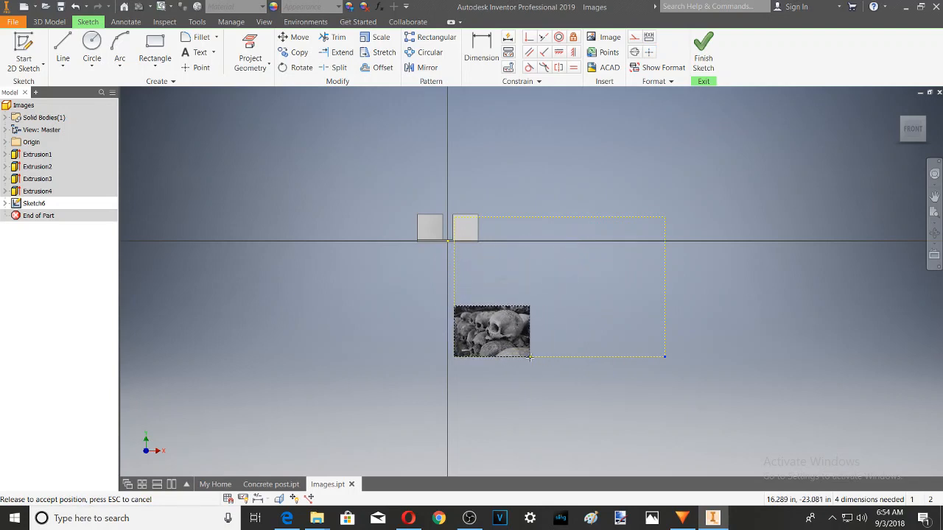
# - Place the skull photo, straighten and shrink it, and position it within the right billboard rectangle
pyautogui.moveTo(492, 331); pyautogui.dragTo(492, 297)
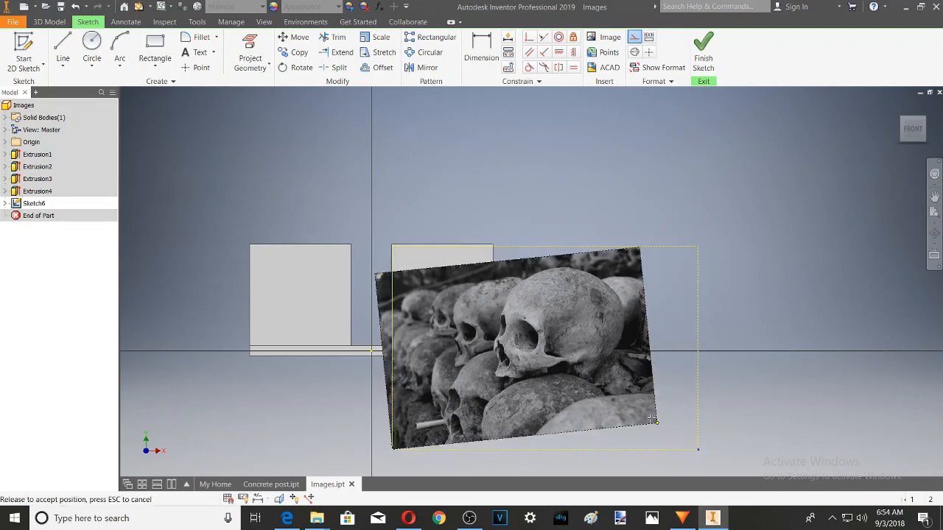
pyautogui.moveTo(654, 422); pyautogui.dragTo(562, 454)
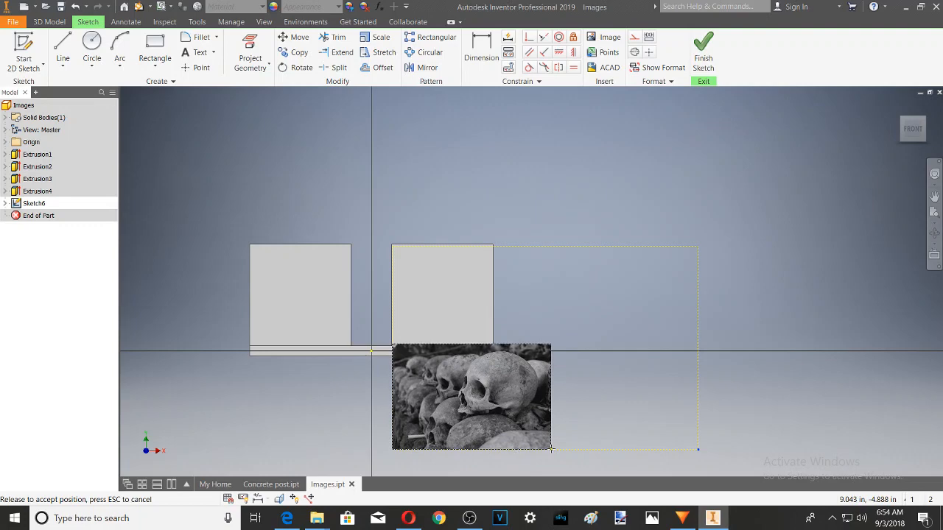
pyautogui.moveTo(472, 397); pyautogui.dragTo(460, 401)
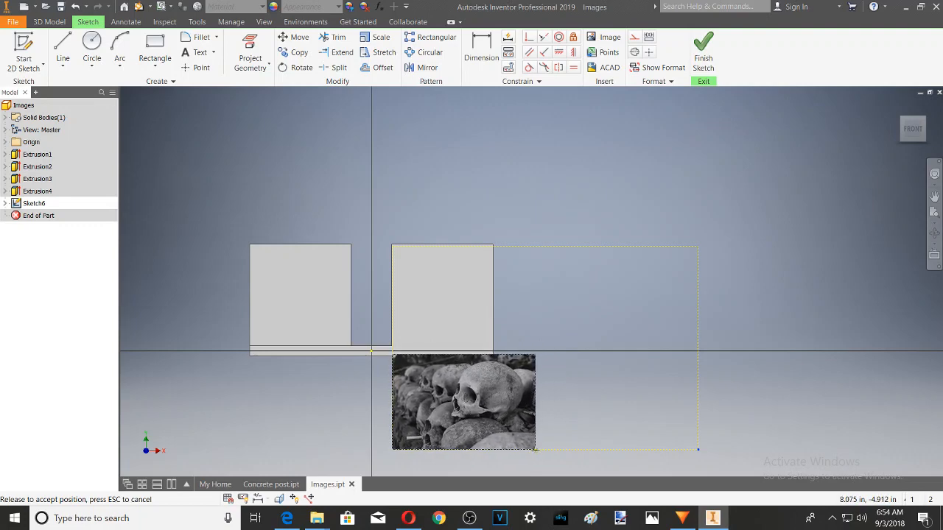
pyautogui.moveTo(463, 401); pyautogui.dragTo(469, 351)
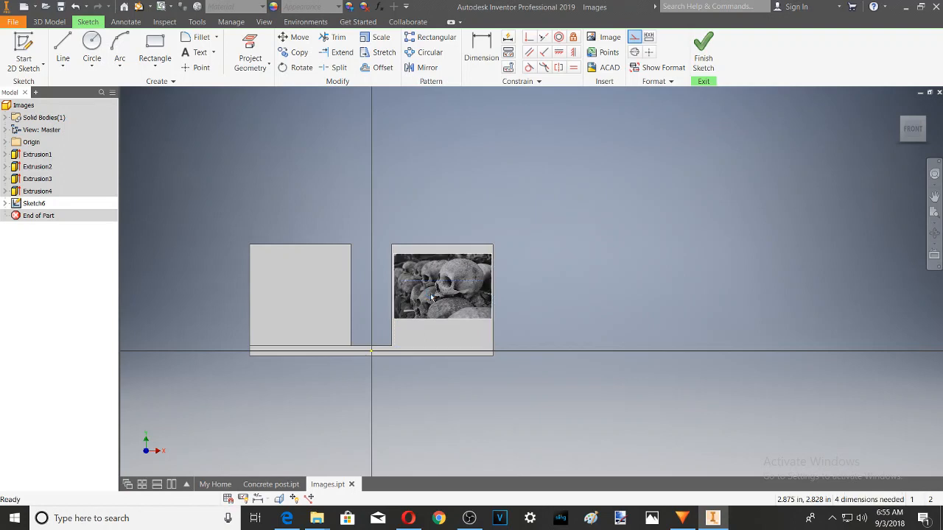
# - Finish Sketch6 so the skull photo shows on the front billboard of the 3D part
pyautogui.click(443, 284)
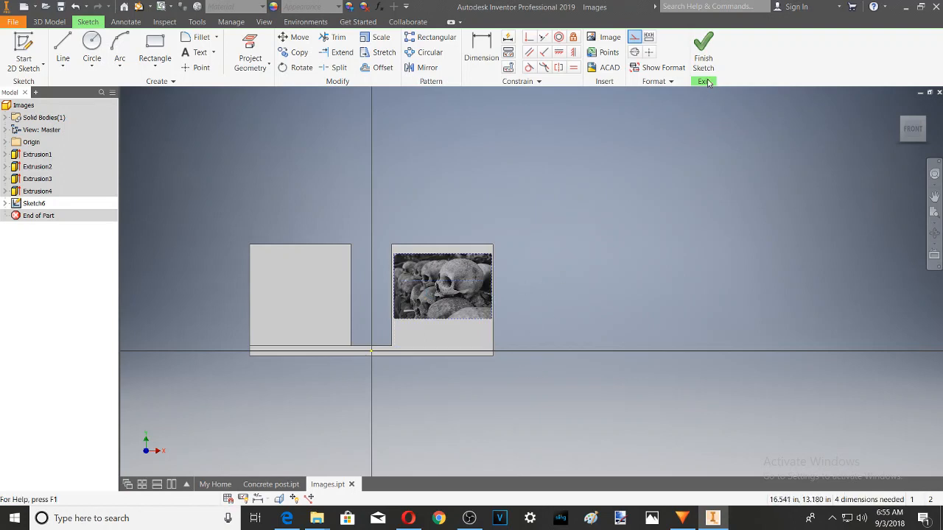
pyautogui.click(703, 46)
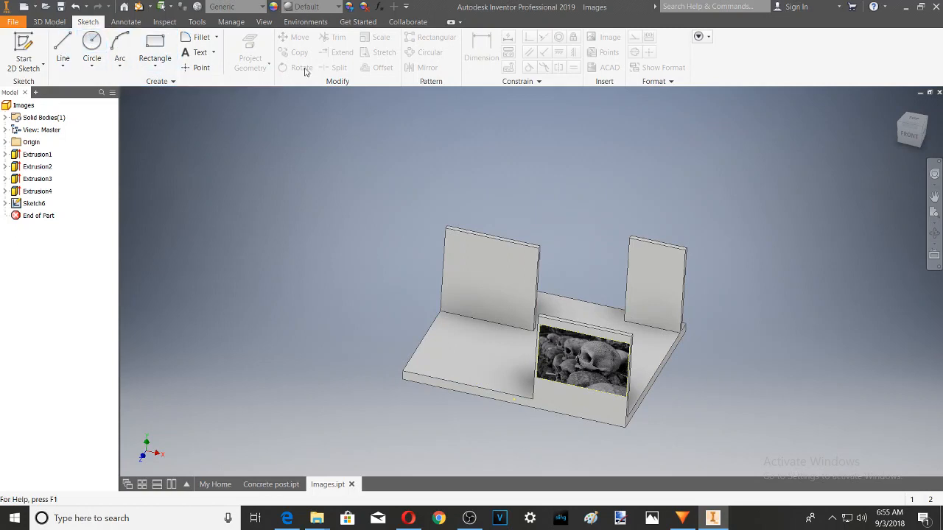
pyautogui.click(24, 51)
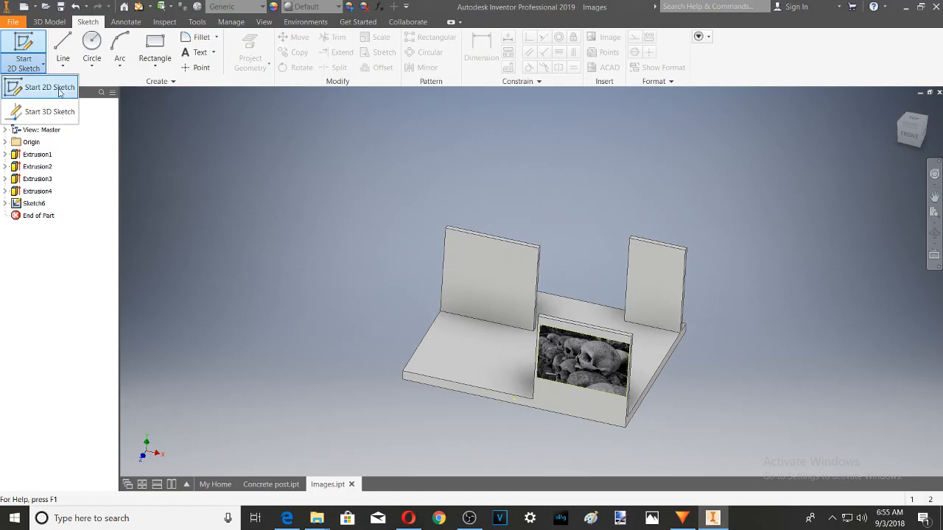
# - Begin Sketch7 on the left billboard face and bring up the image file picker
pyautogui.click(47, 87)
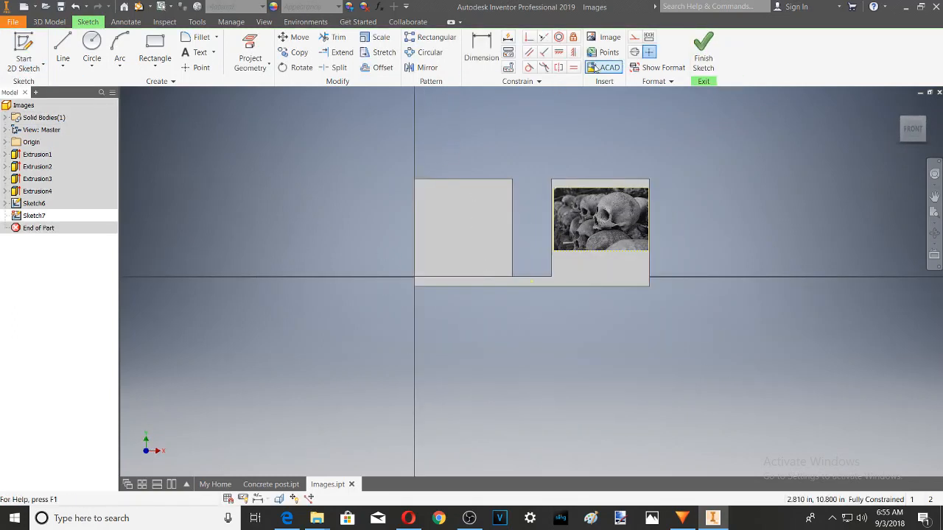
pyautogui.click(607, 37)
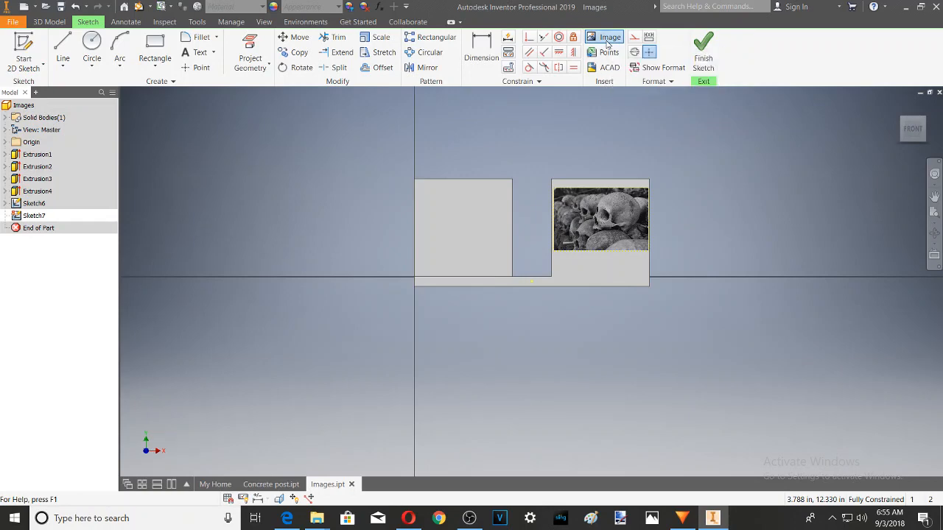
pyautogui.click(607, 37)
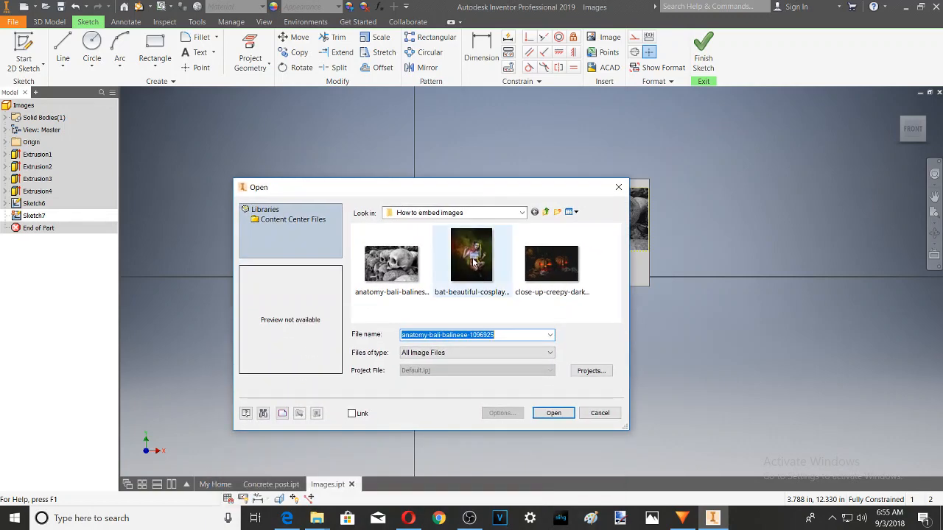
# - Place the bat-beautiful-cosplay photo, enlarge it and move it to cover the left billboard face
pyautogui.click(554, 413)
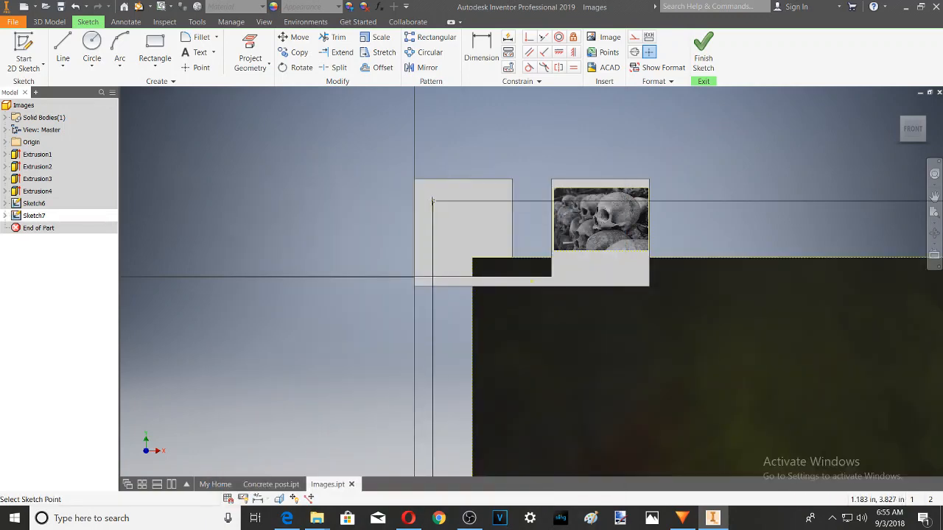
pyautogui.click(604, 37)
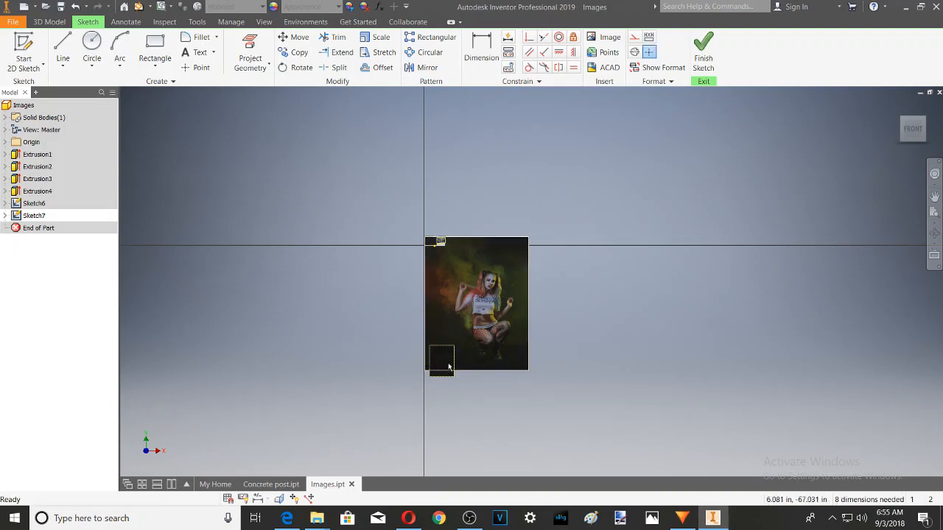
pyautogui.moveTo(463, 326)
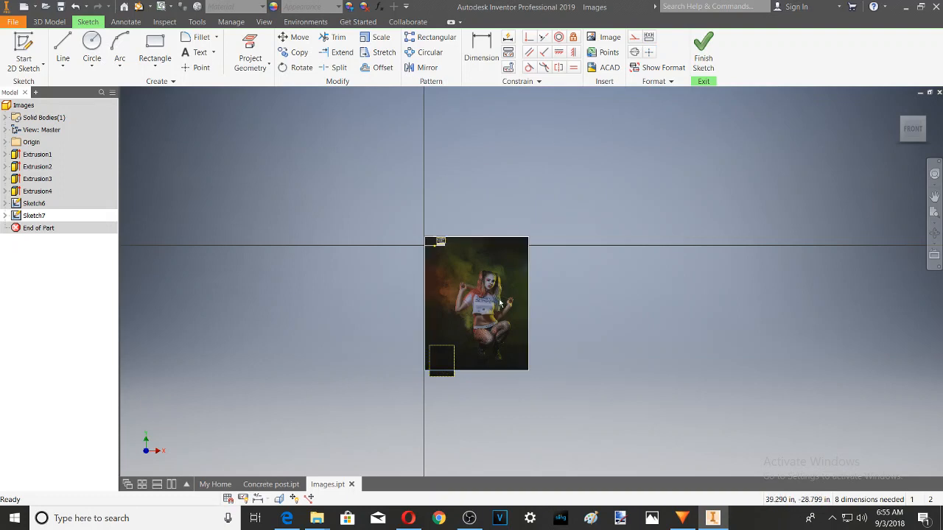
pyautogui.moveTo(477, 302); pyautogui.dragTo(464, 295)
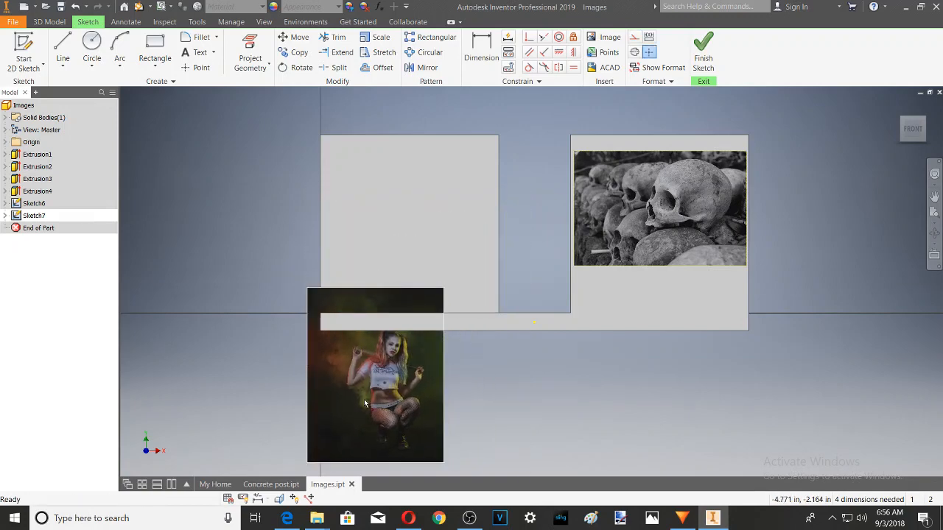
pyautogui.moveTo(374, 376); pyautogui.dragTo(402, 224)
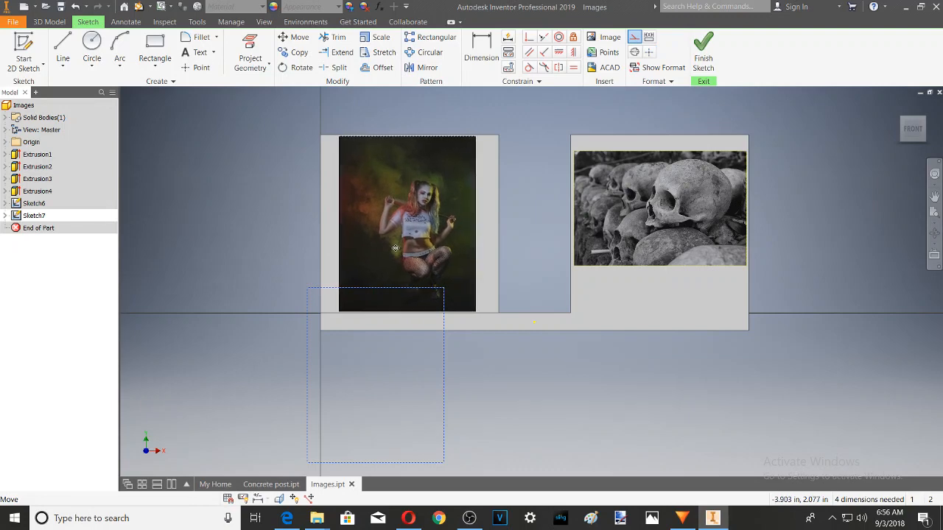
pyautogui.click(704, 46)
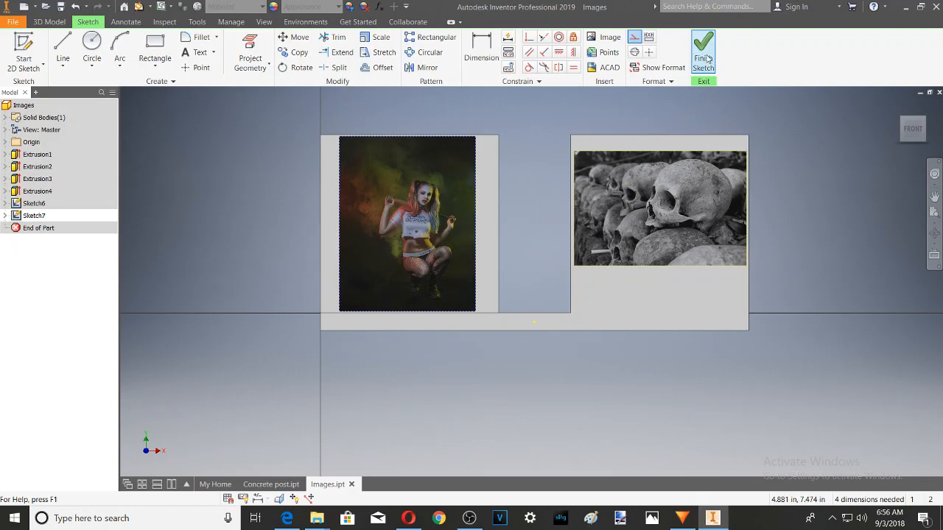
pyautogui.moveTo(705, 47)
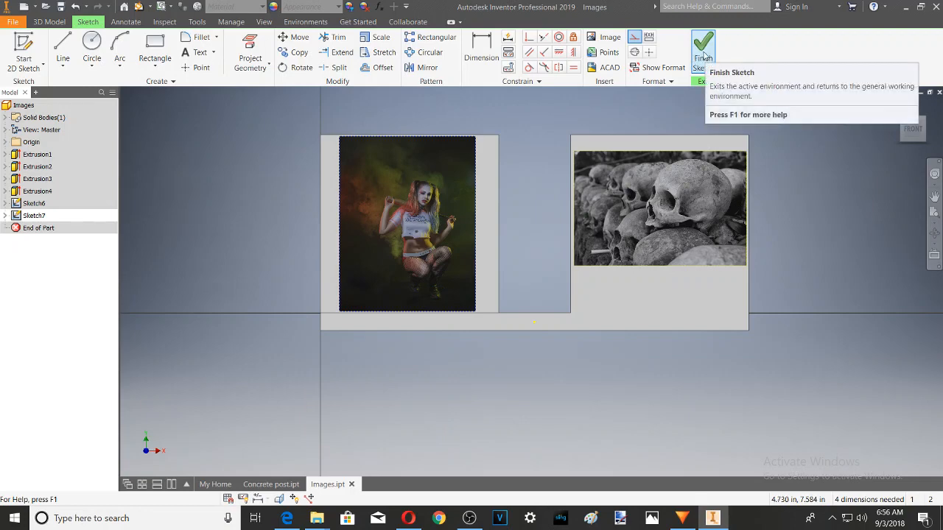
# - Finish Sketch7 showing the cosplay photo and begin another 2D sketch for the next billboard
pyautogui.click(702, 43)
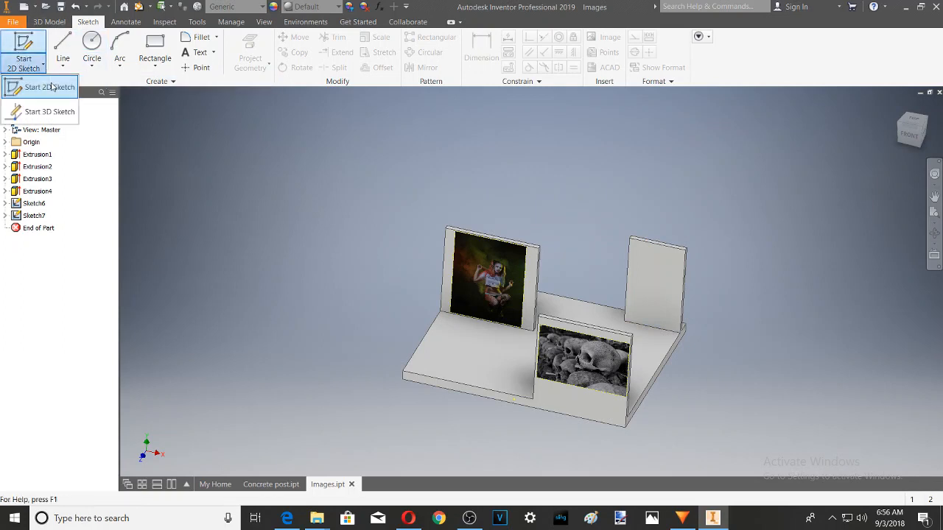
pyautogui.click(47, 92)
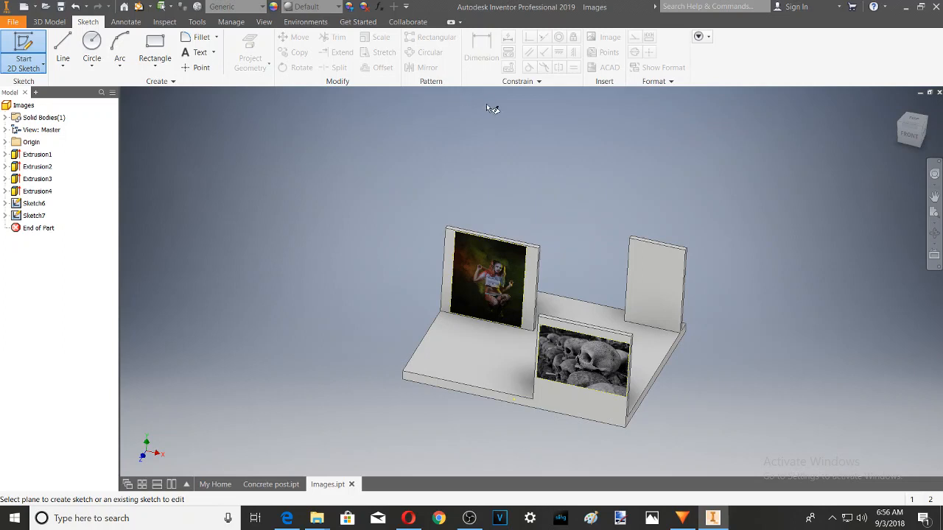
pyautogui.moveTo(622, 302)
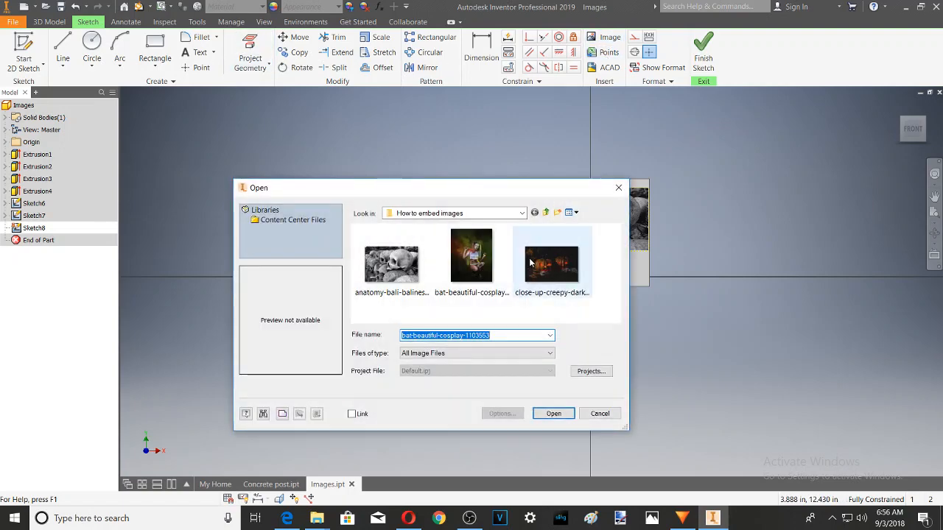
# - Place the close-up-creepy-dark pumpkin photo in Sketch8 and shrink it to fit the right billboard
pyautogui.click(551, 263)
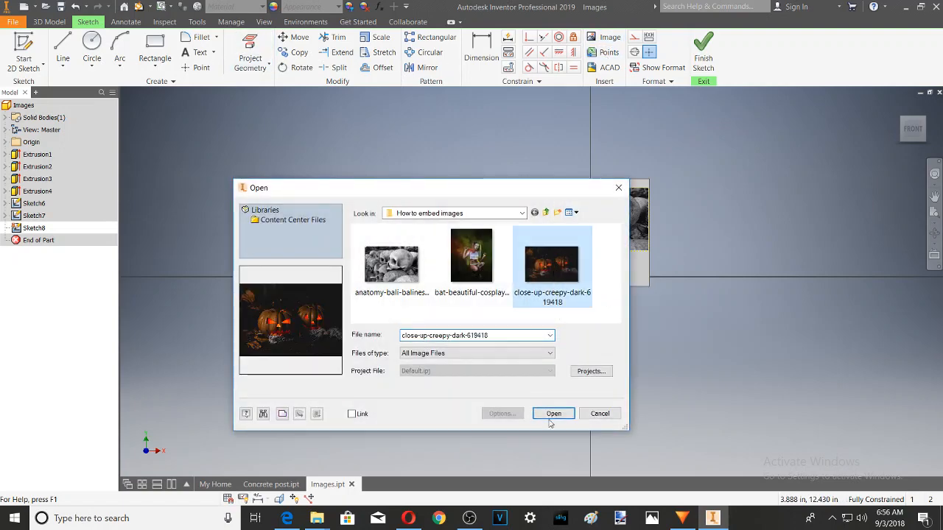
pyautogui.click(555, 413)
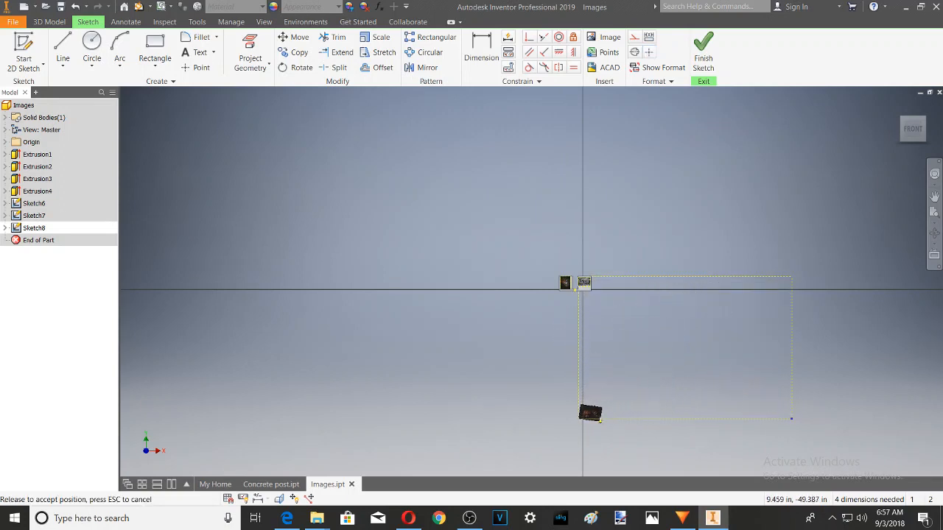
pyautogui.click(590, 413)
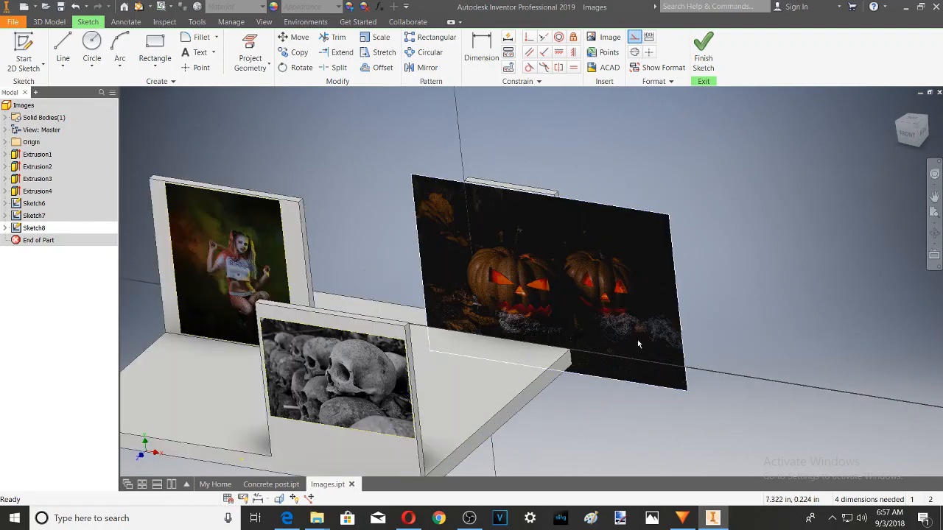
pyautogui.moveTo(639, 345); pyautogui.dragTo(648, 380)
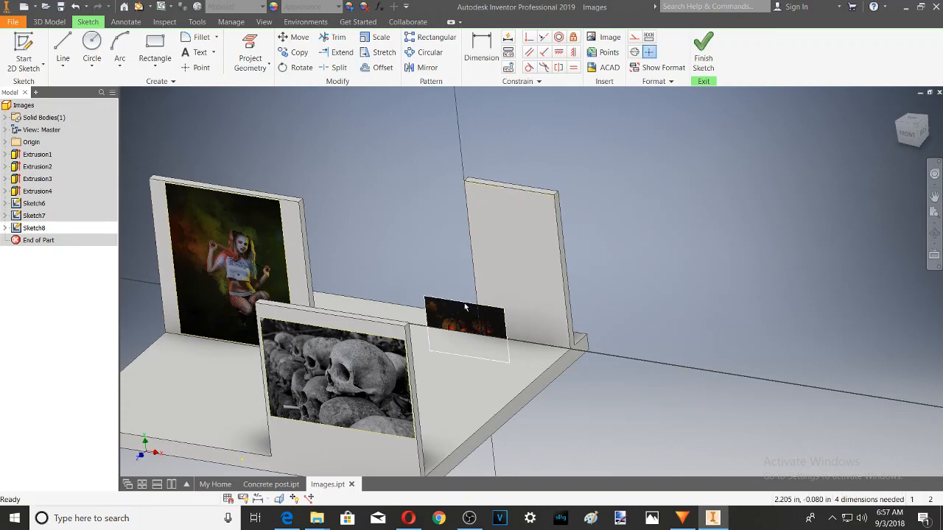
pyautogui.moveTo(459, 303)
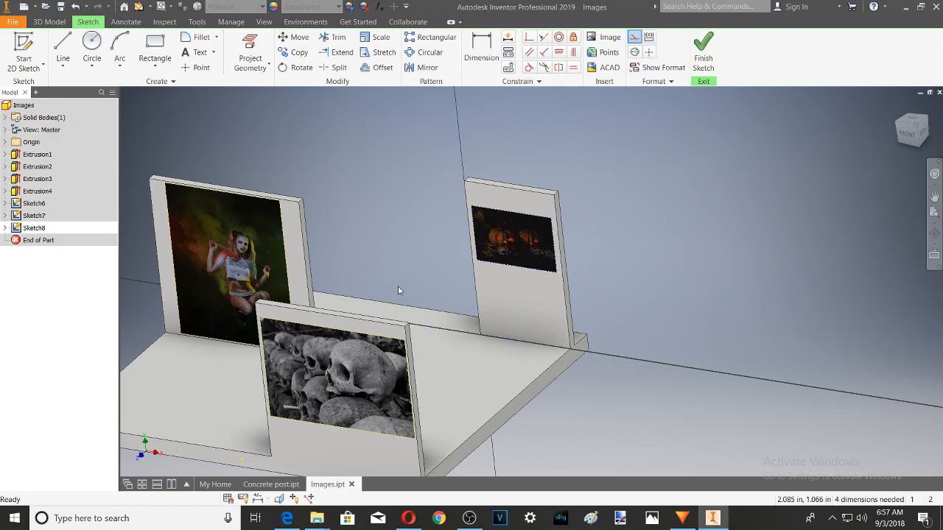
pyautogui.moveTo(595, 259)
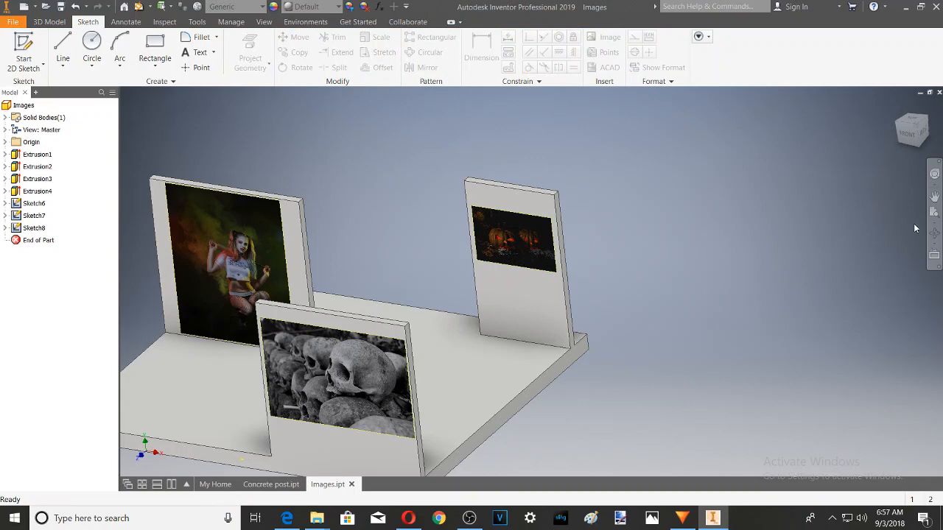
# - Free-orbit the model to review all three billboards with their photos
pyautogui.click(935, 234)
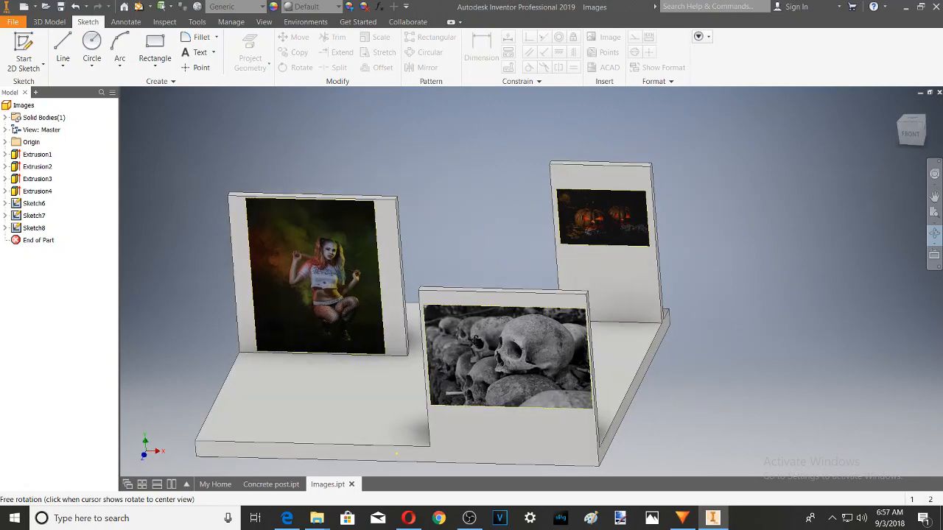
pyautogui.moveTo(472, 295); pyautogui.dragTo(454, 289)
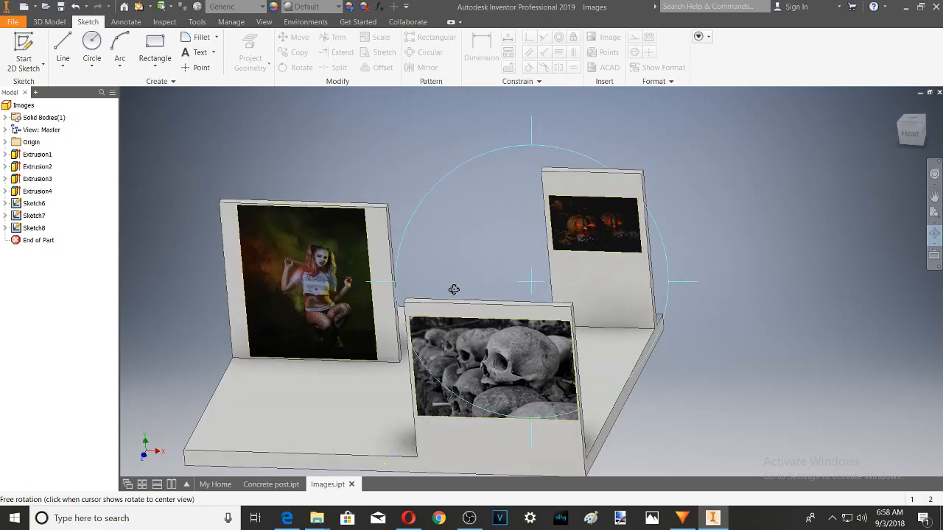
pyautogui.moveTo(339, 463)
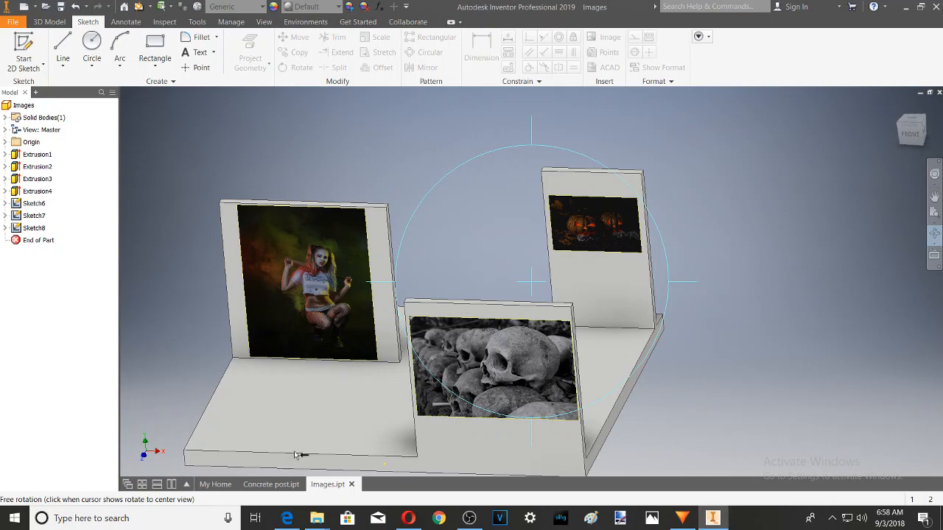
pyautogui.moveTo(501, 304)
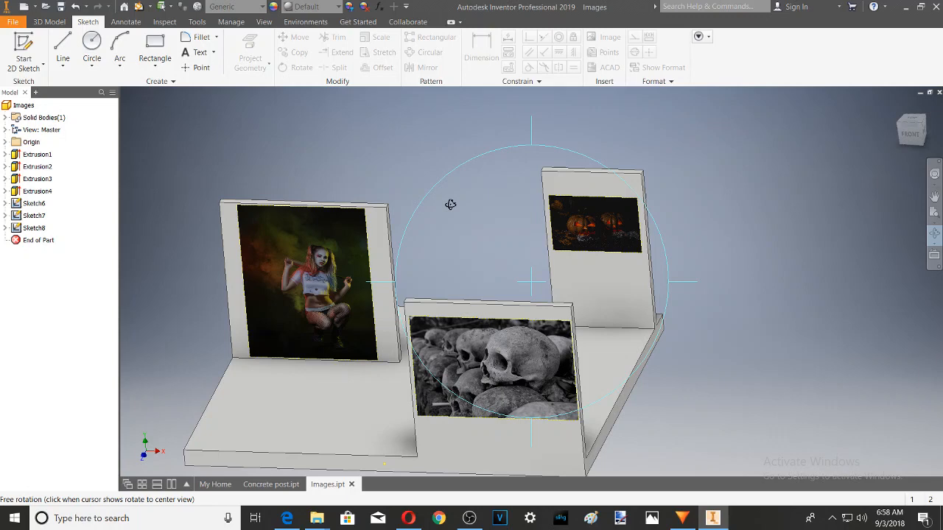
pyautogui.moveTo(619, 145)
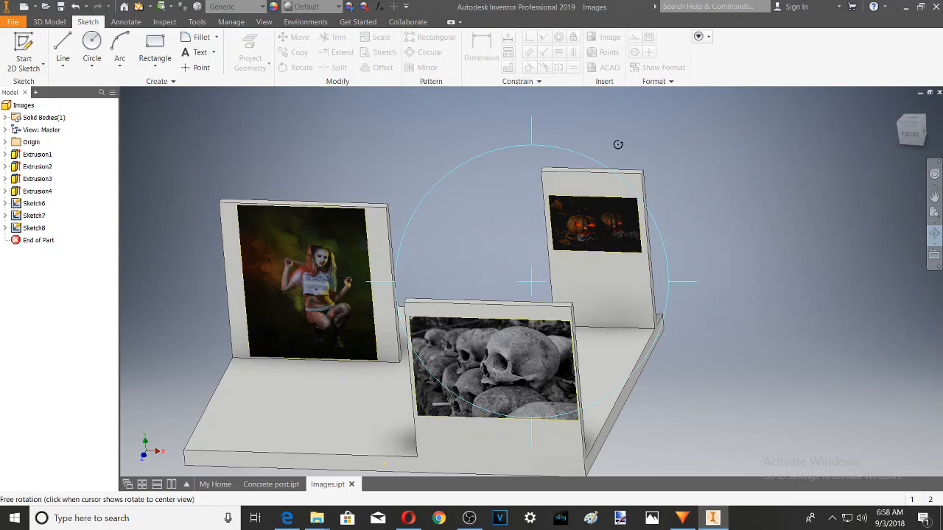
pyautogui.moveTo(654, 159)
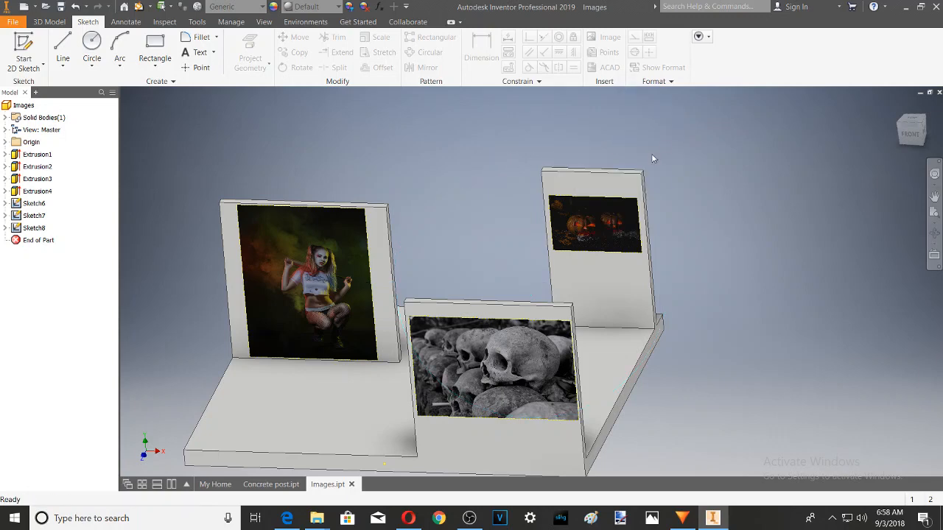